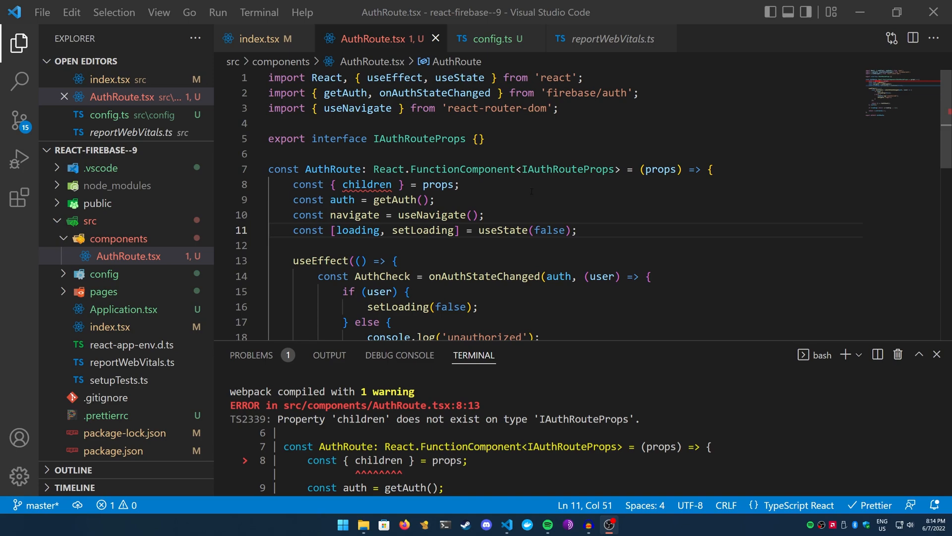
Auto-import PropsWithChildren by typing 'extends Props', then empty IAuthRouteProps again and save.
type("ex")
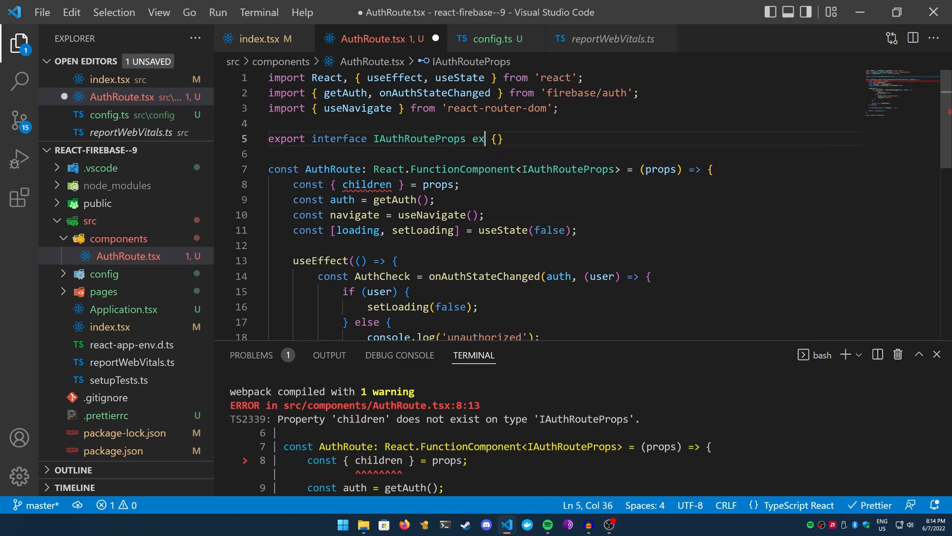
type("tends")
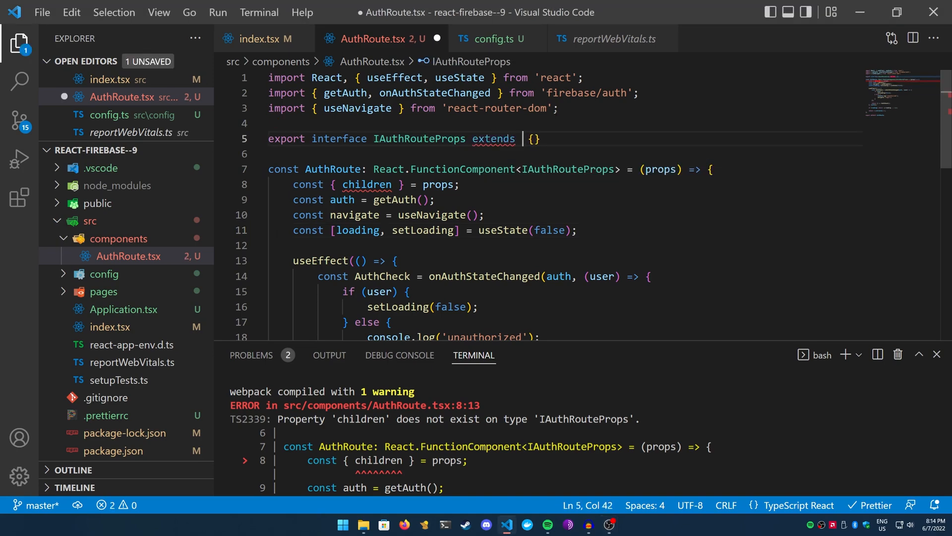
type("PropsWithChildren")
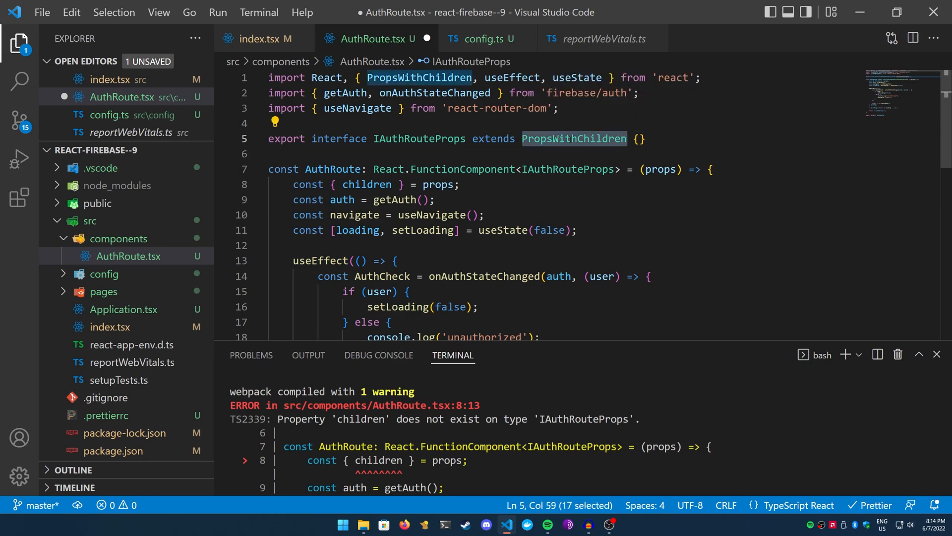
key("ctrl+s")
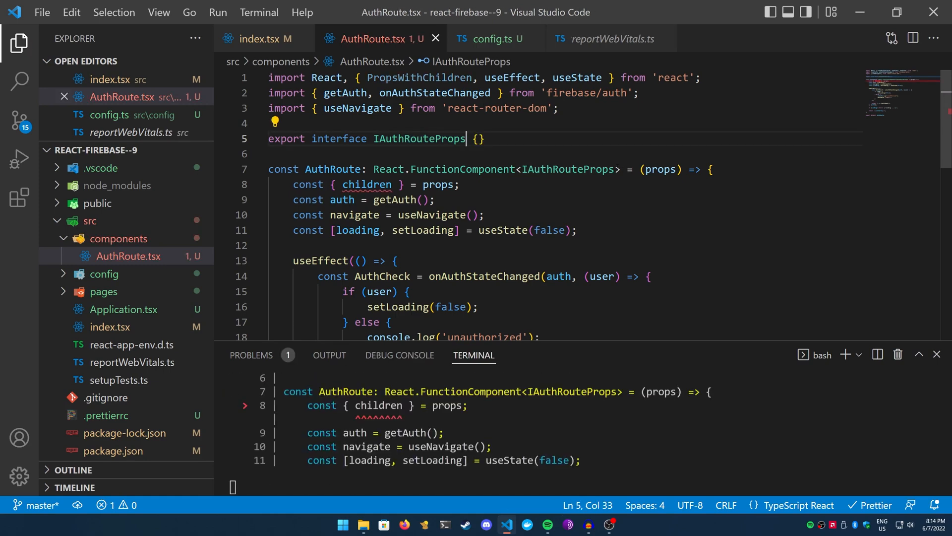
Change AuthRoute's props type on line 7 to PropsWithChildren<IAuthRouteProps> and save.
double_click(567, 169)
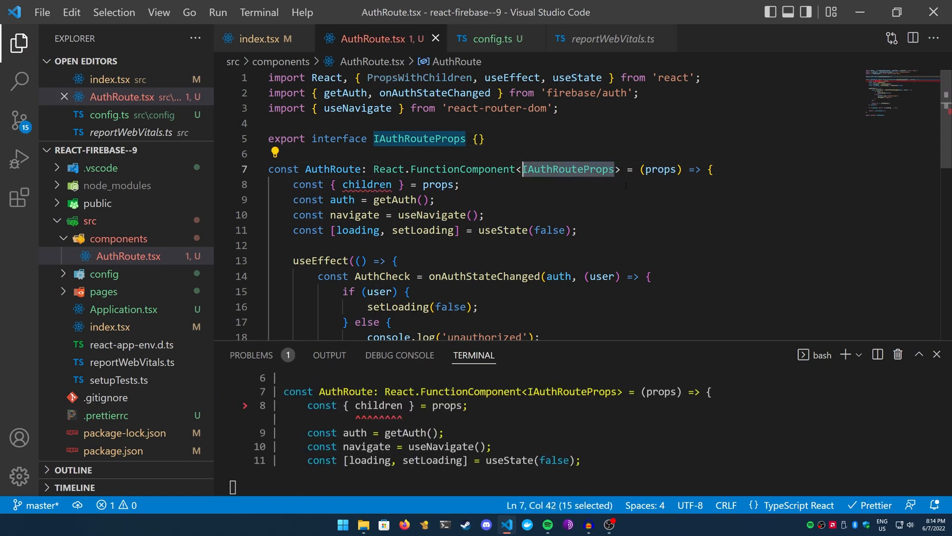
type("PropsWithChildren<")
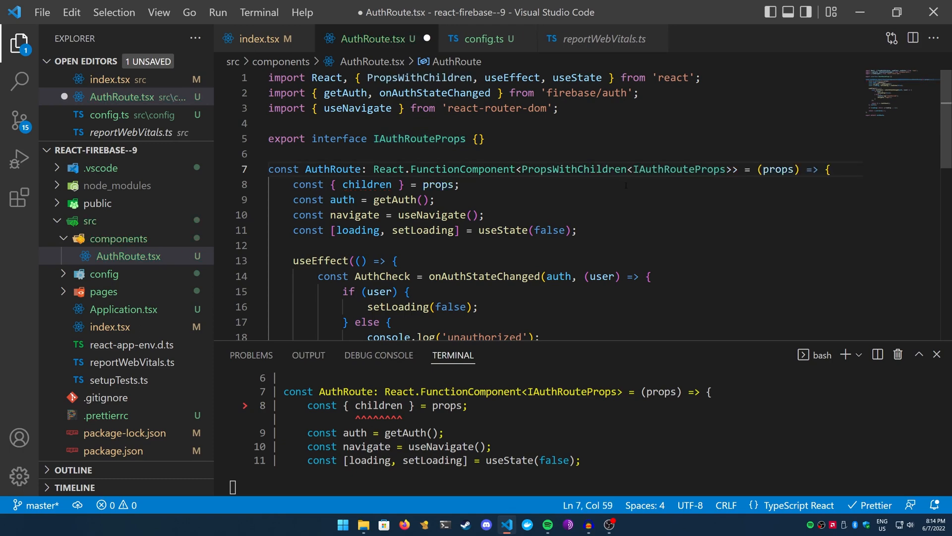
key("ctrl+s")
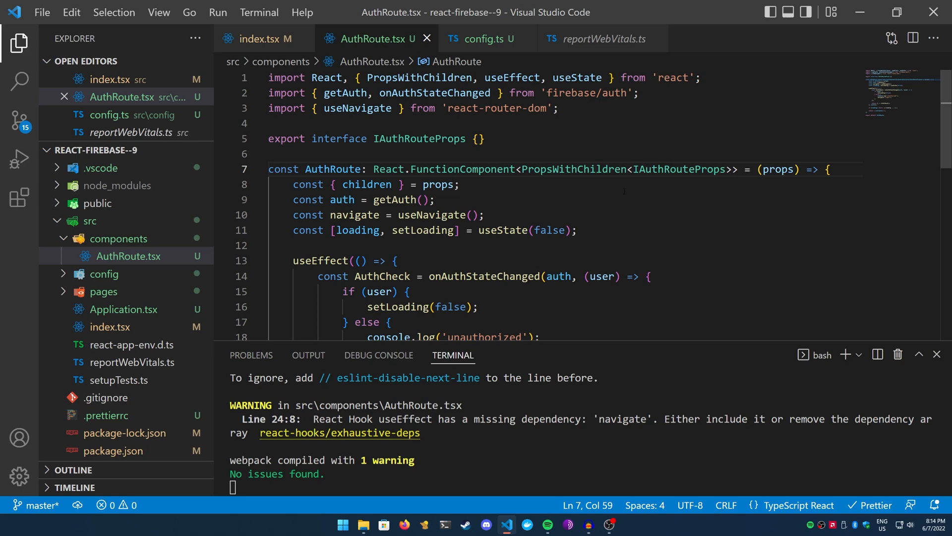
mouse_move(566, 170)
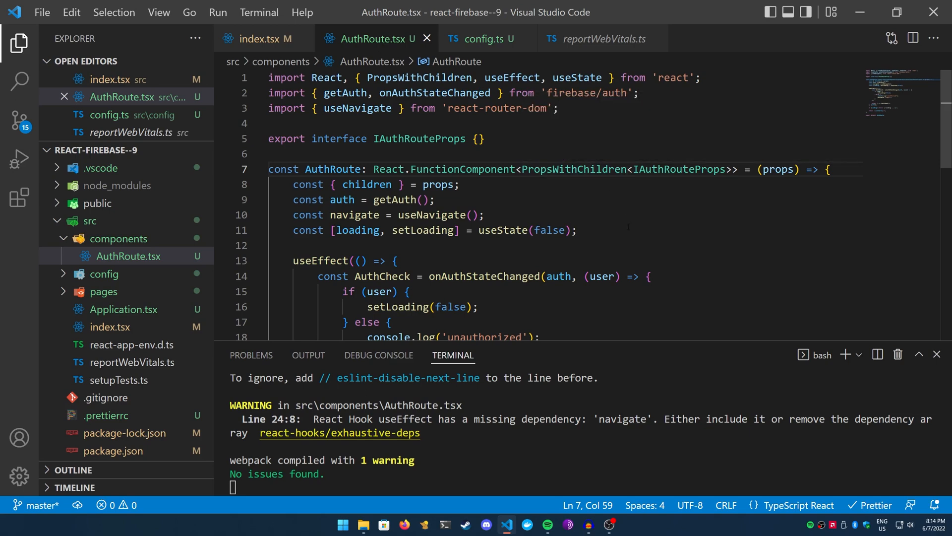
Try a children?: React.ReactNode property, importing ReactNode, then begin an extends clause on IAuthRouteProps.
type("extends PropsWithChildren")
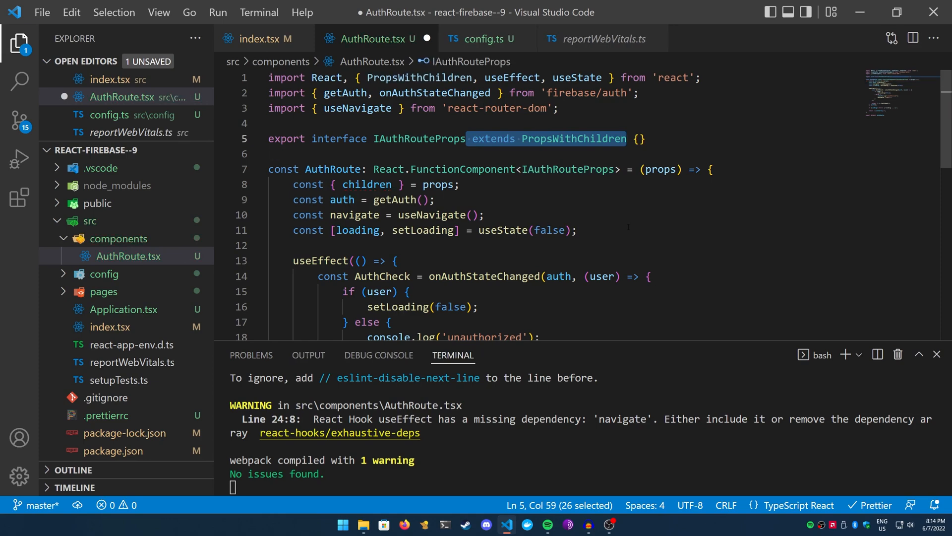
type("children?:")
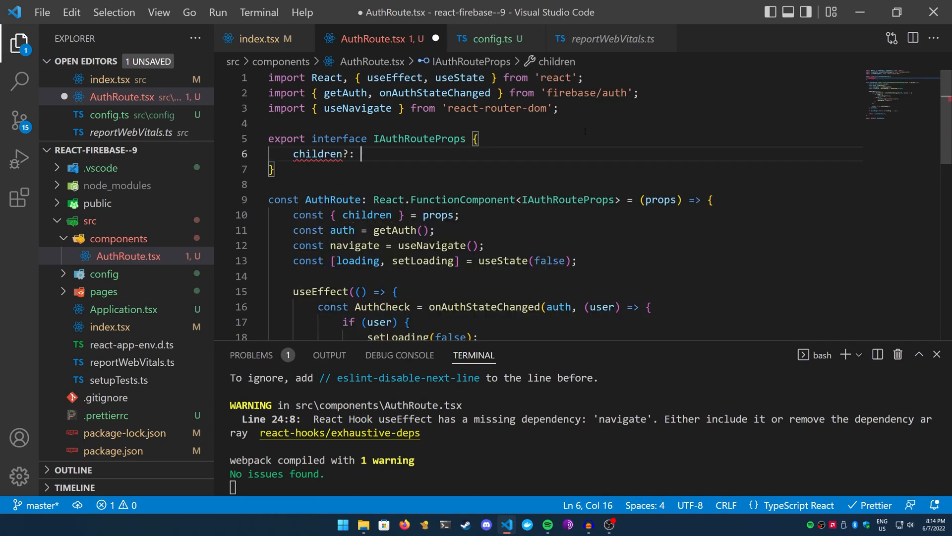
type("React")
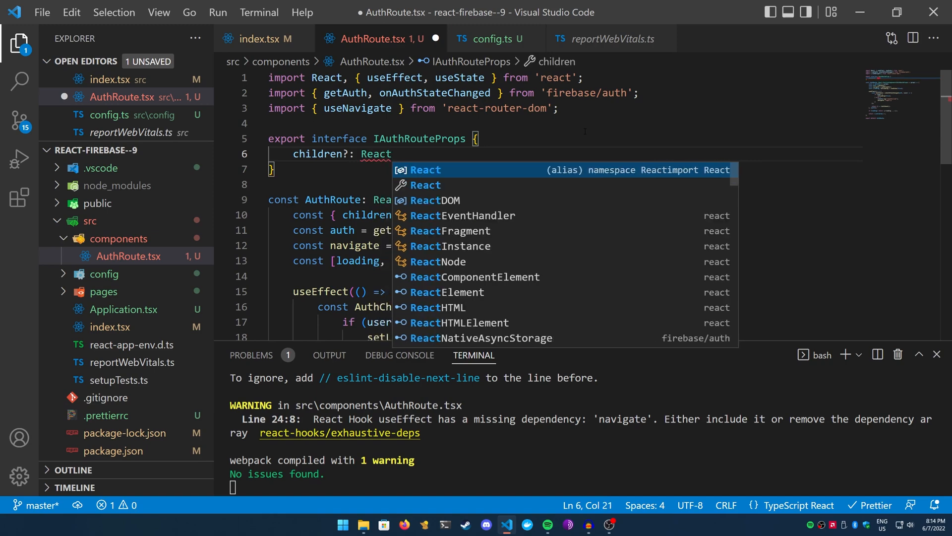
type("No")
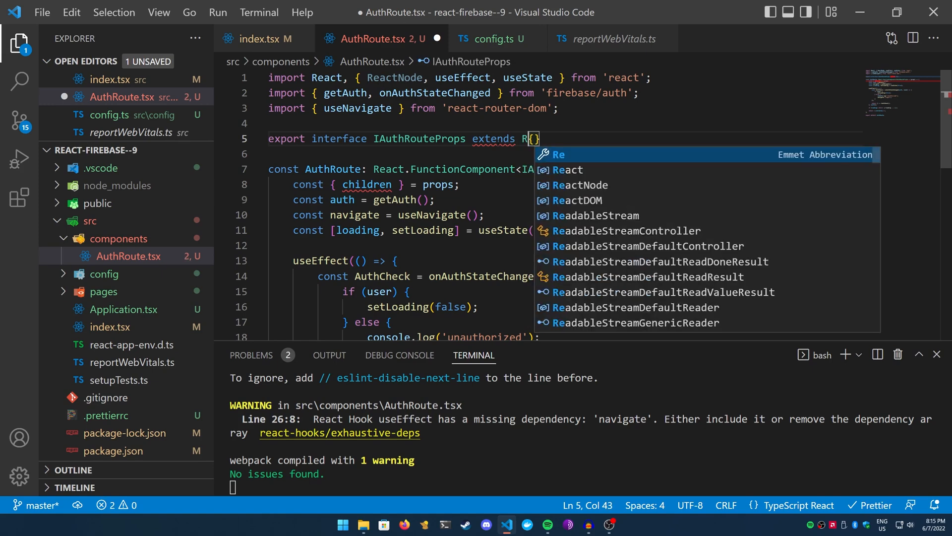
type("rop")
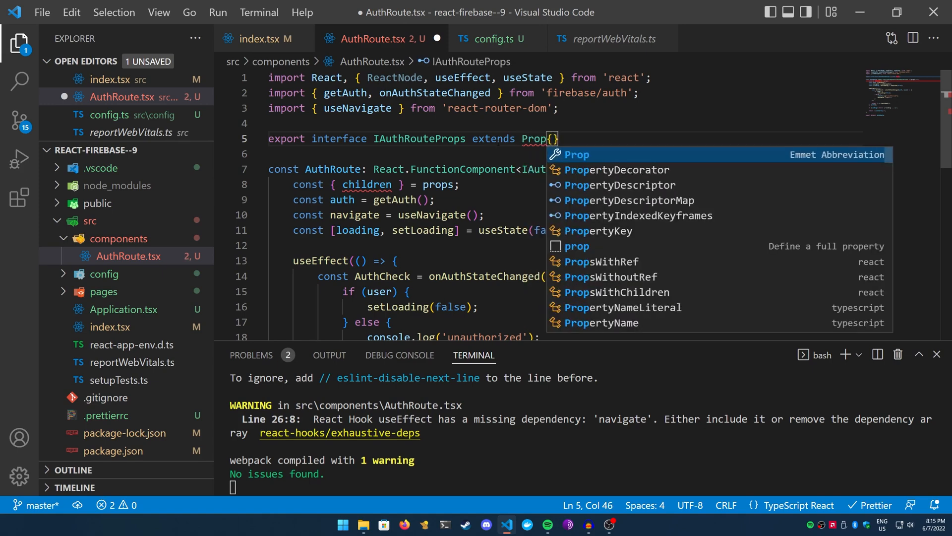